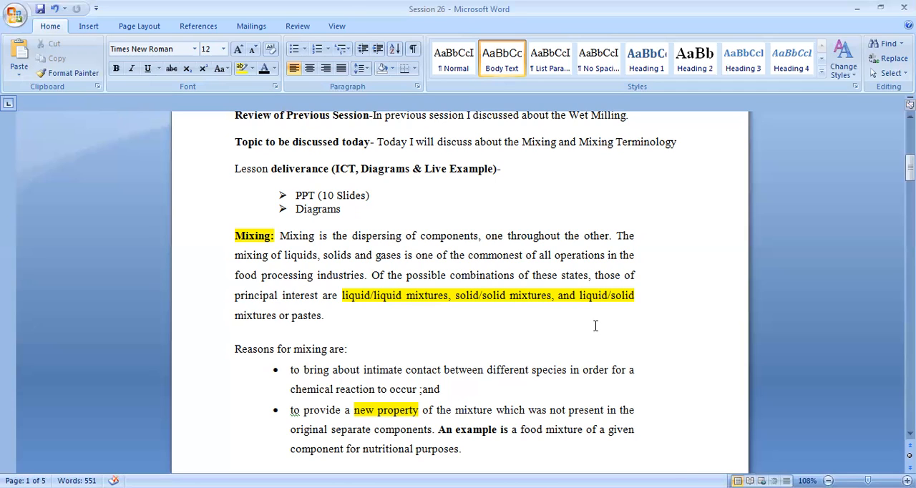
scroll(down, 3)
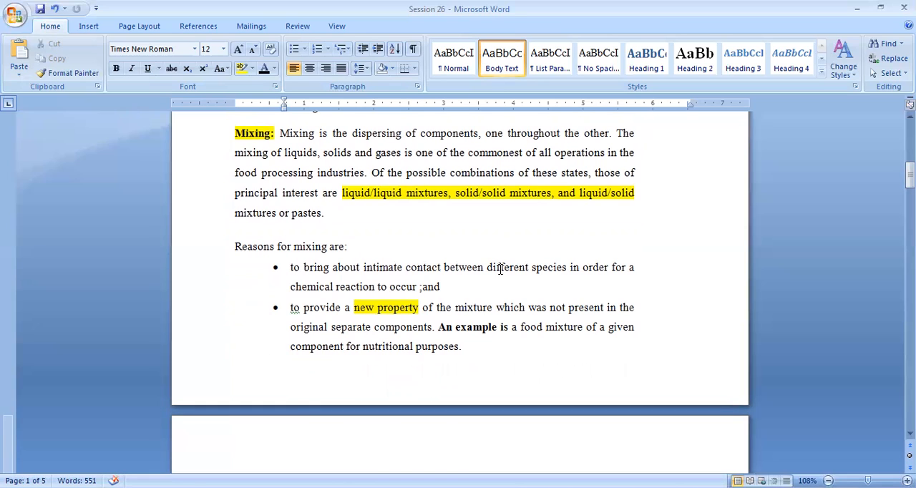
mouse_move(324, 269)
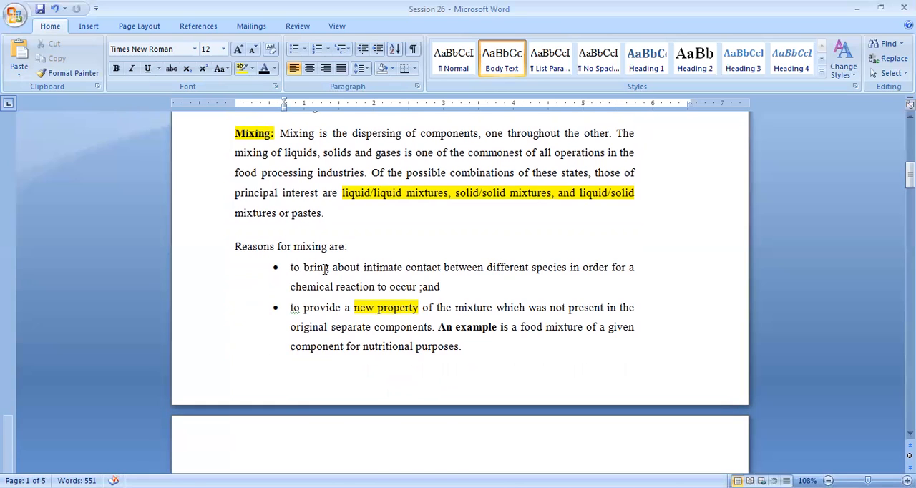
mouse_move(463, 270)
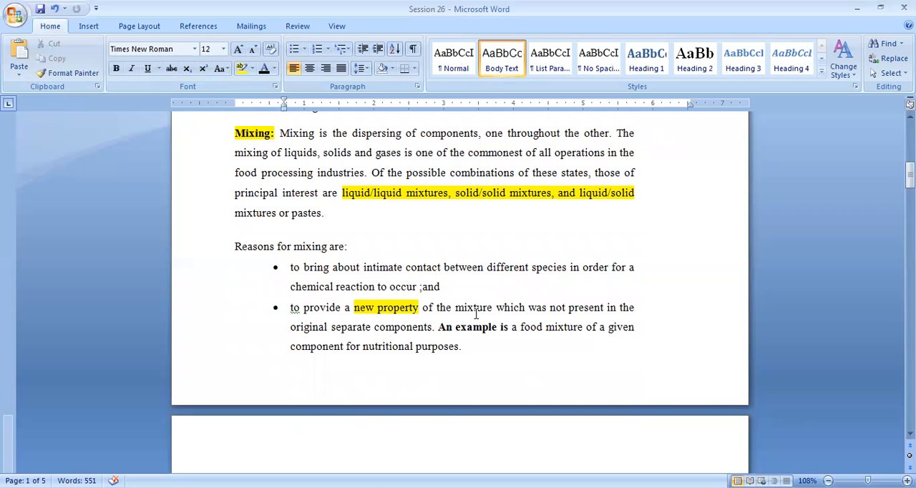
scroll(down, 3)
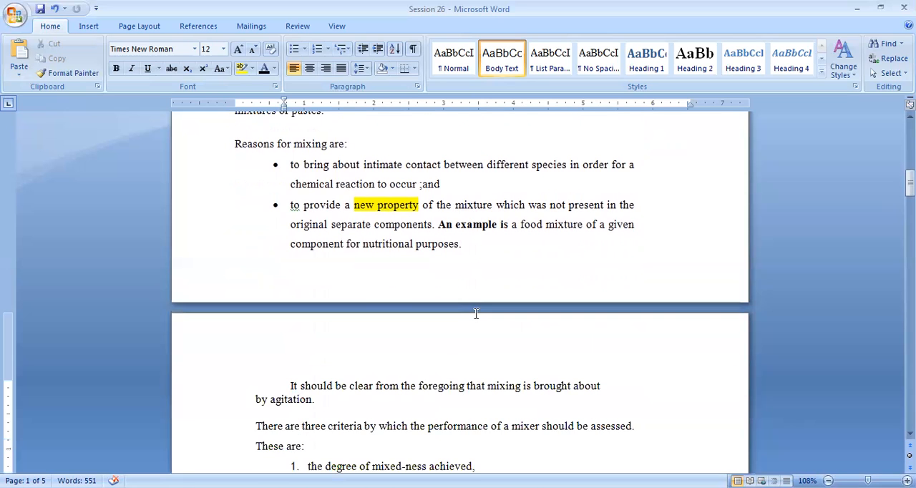
scroll(down, 3)
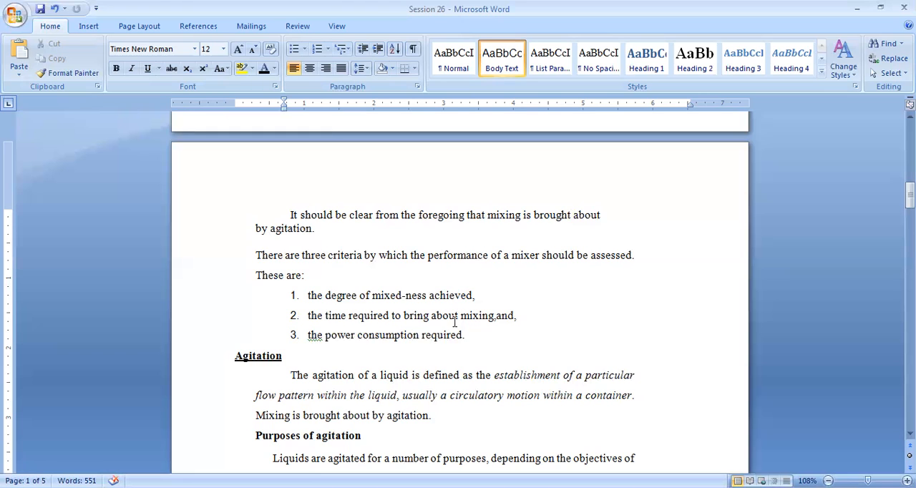
scroll(down, 3)
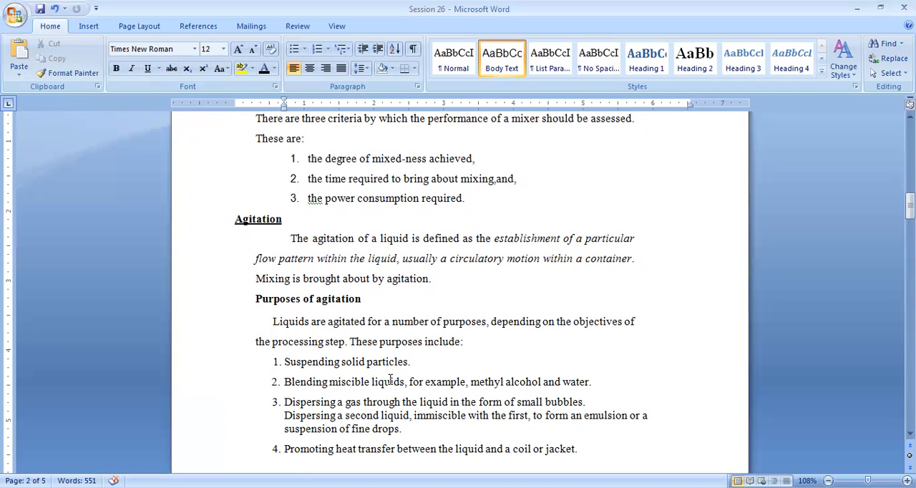
scroll(down, 3)
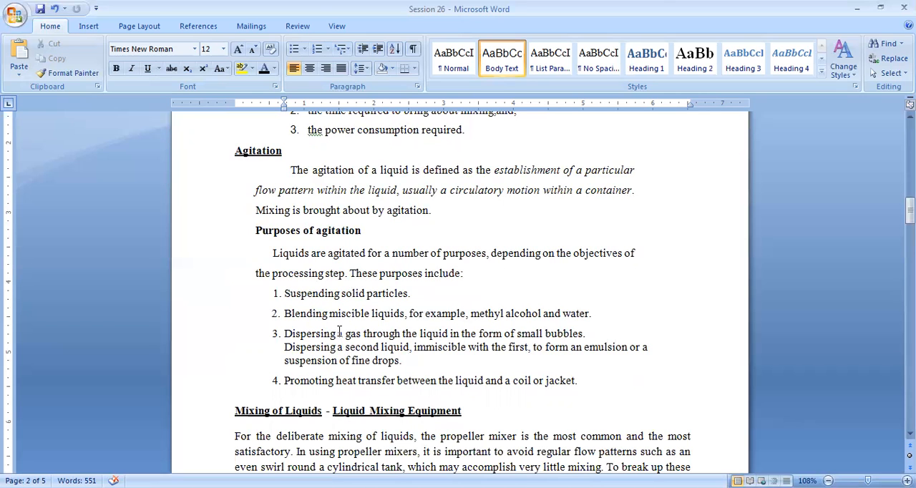
scroll(down, 3)
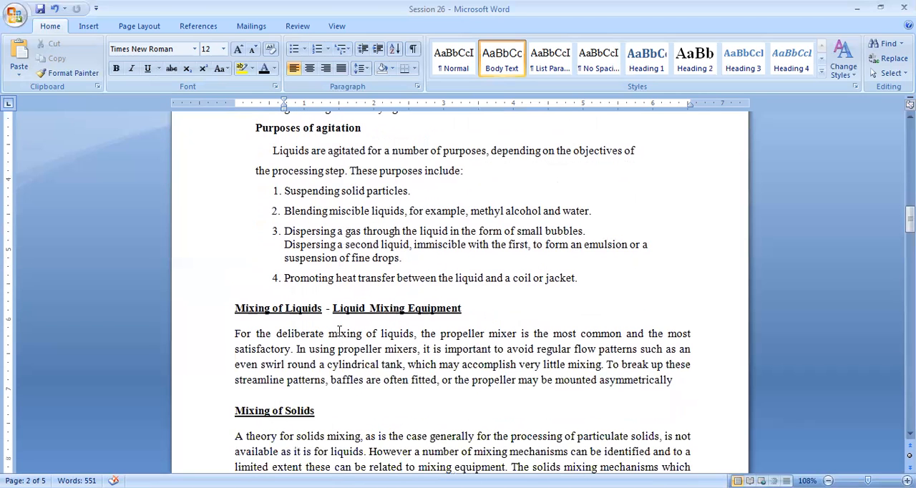
scroll(down, 3)
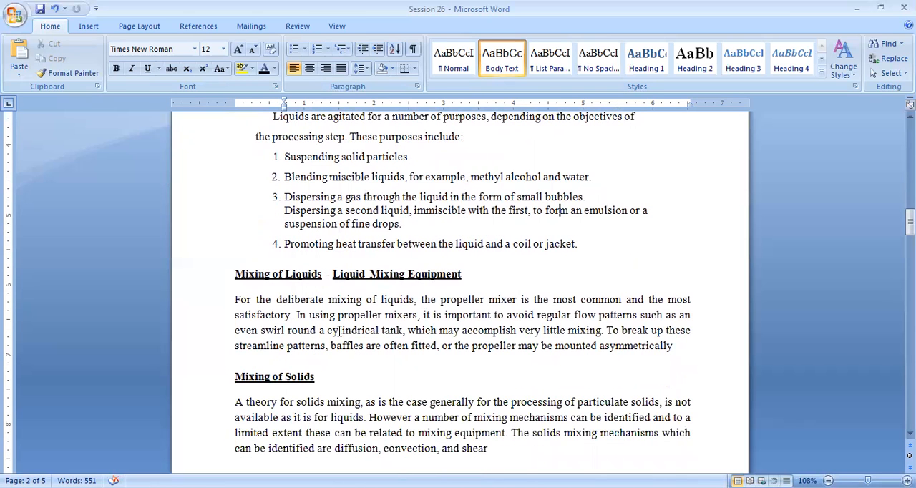
scroll(up, 3)
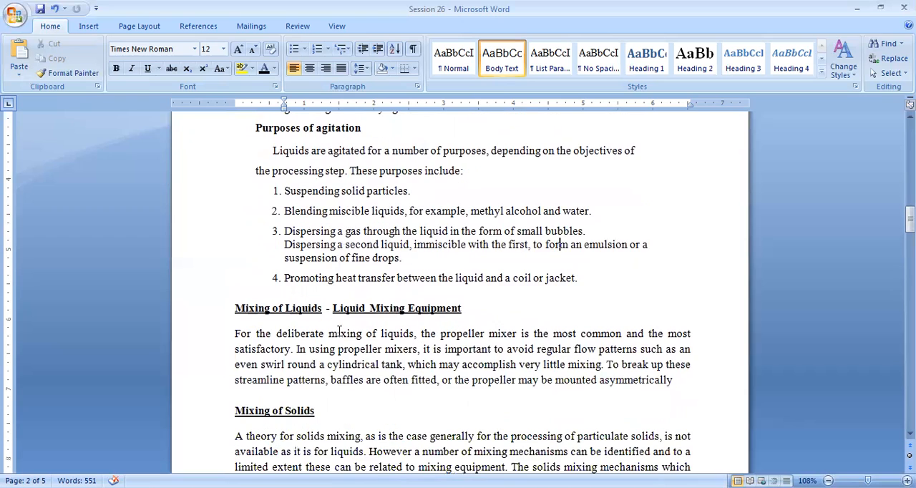
scroll(up, 3)
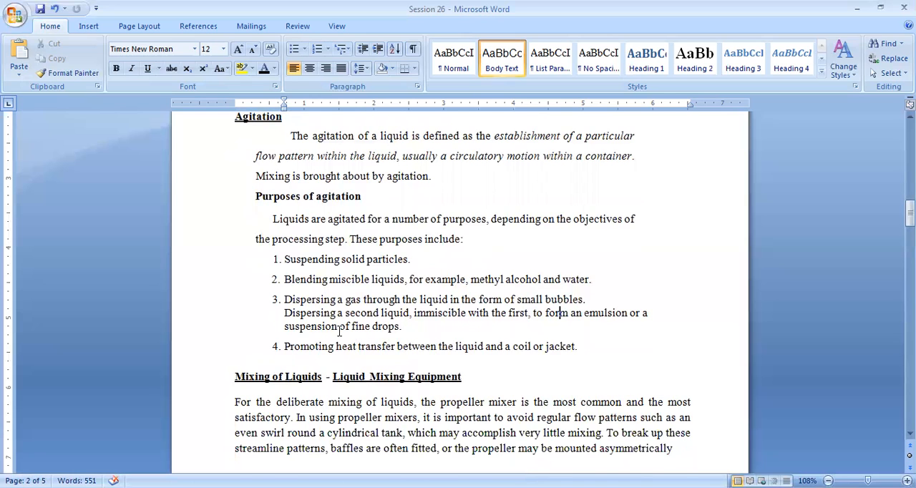
scroll(down, 3)
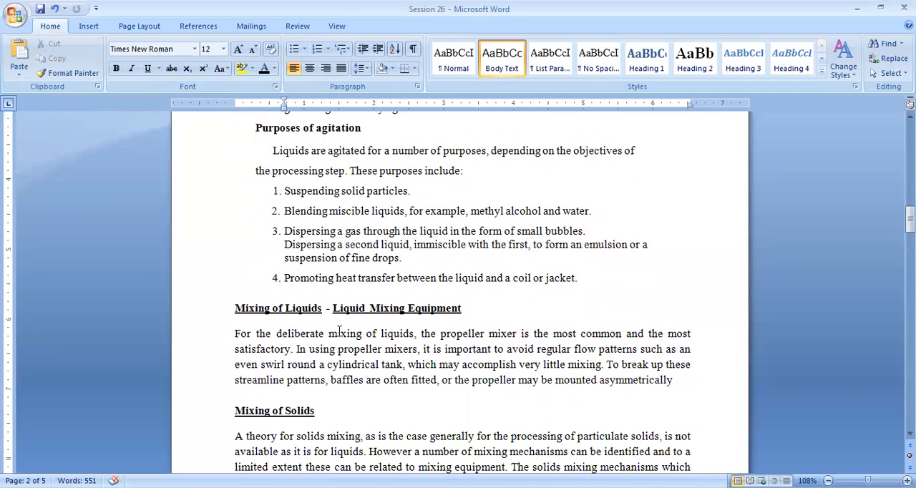
mouse_move(557, 246)
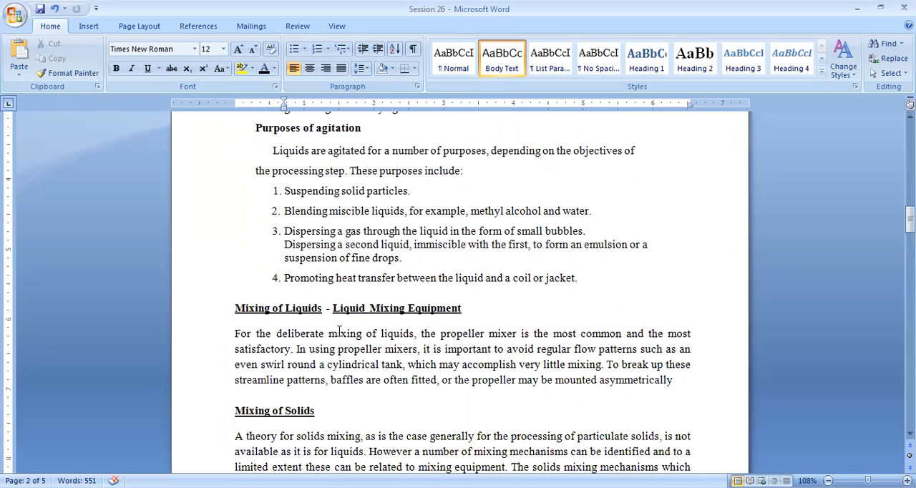
scroll(down, 3)
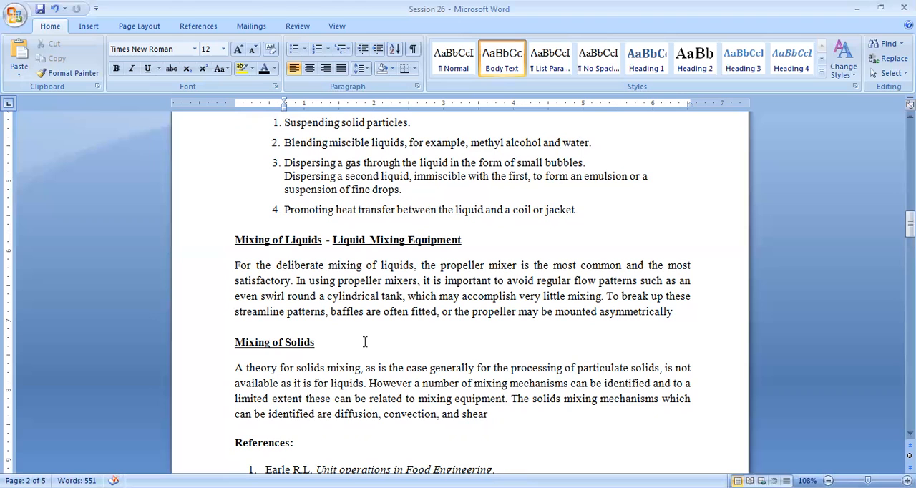
scroll(up, 3)
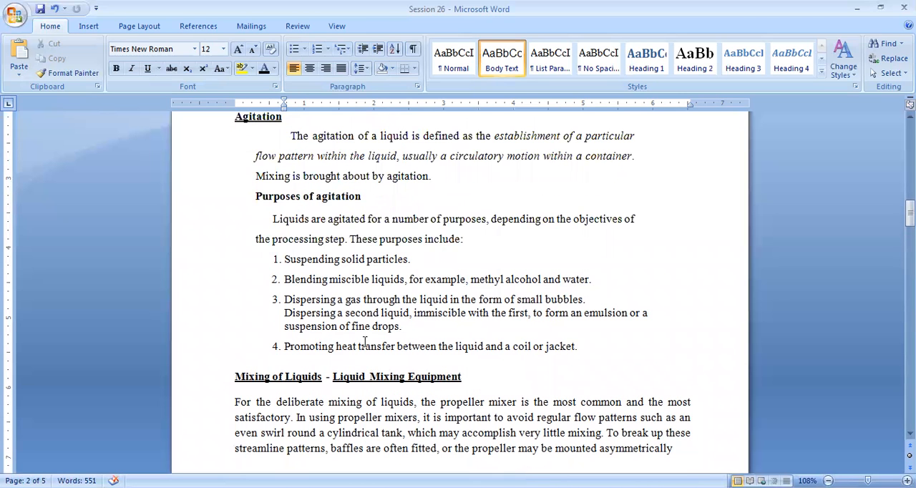
scroll(down, 3)
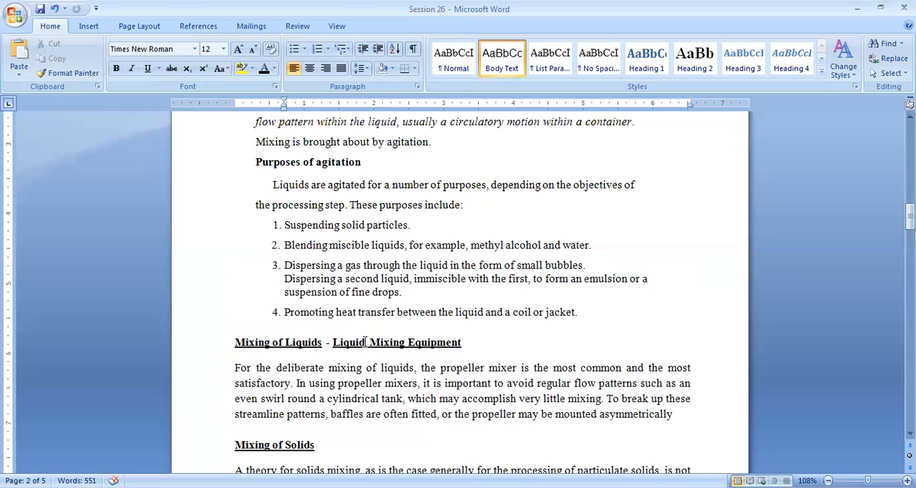
mouse_move(417, 278)
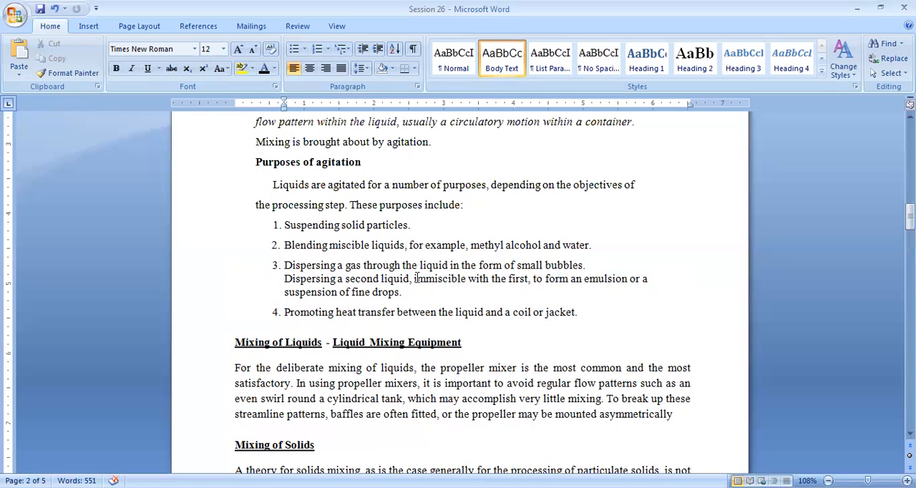
scroll(down, 3)
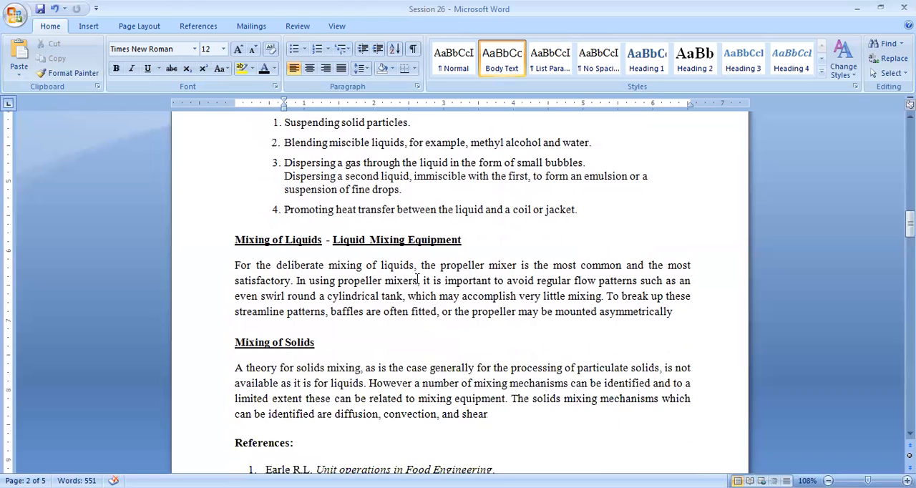
scroll(down, 3)
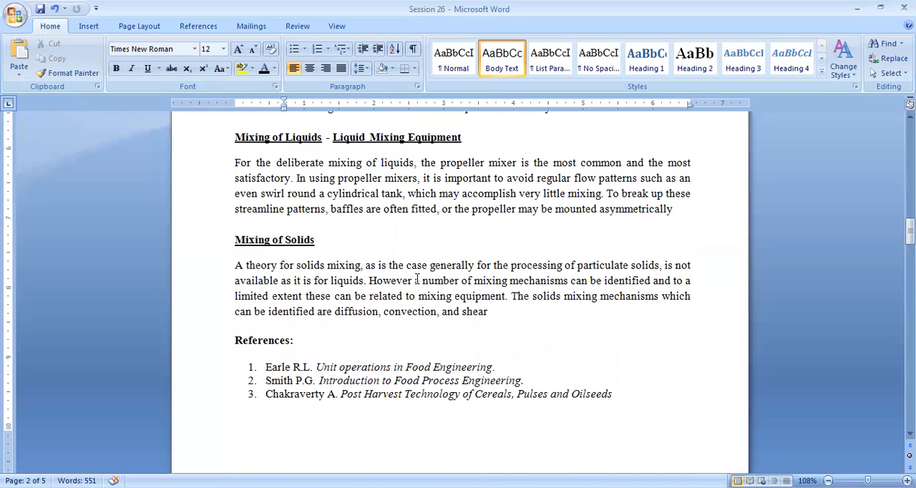
scroll(up, 3)
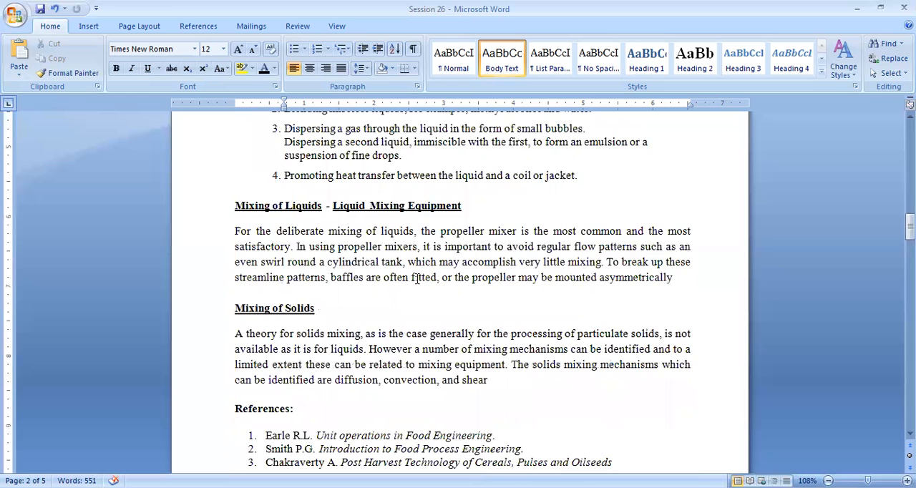
scroll(up, 3)
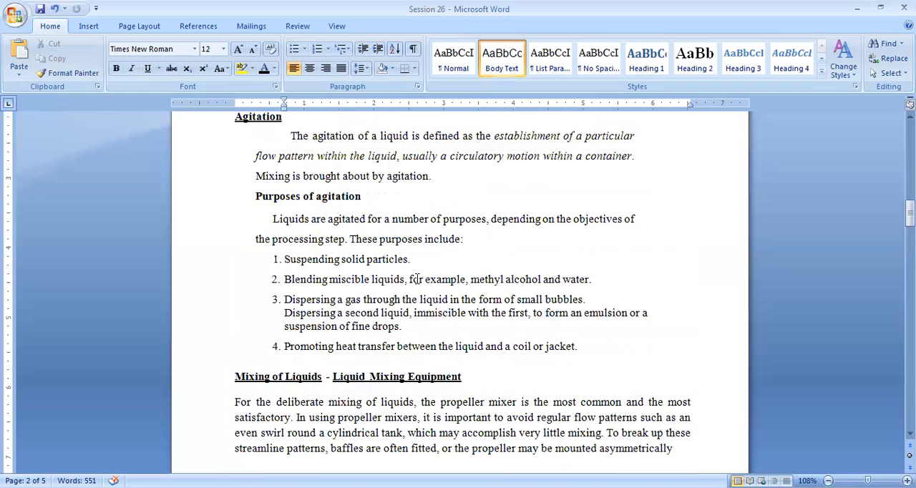
scroll(up, 3)
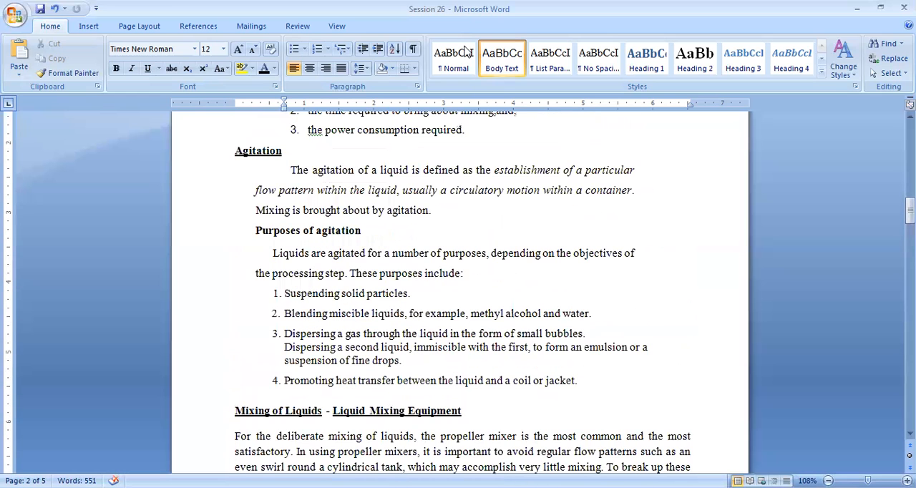